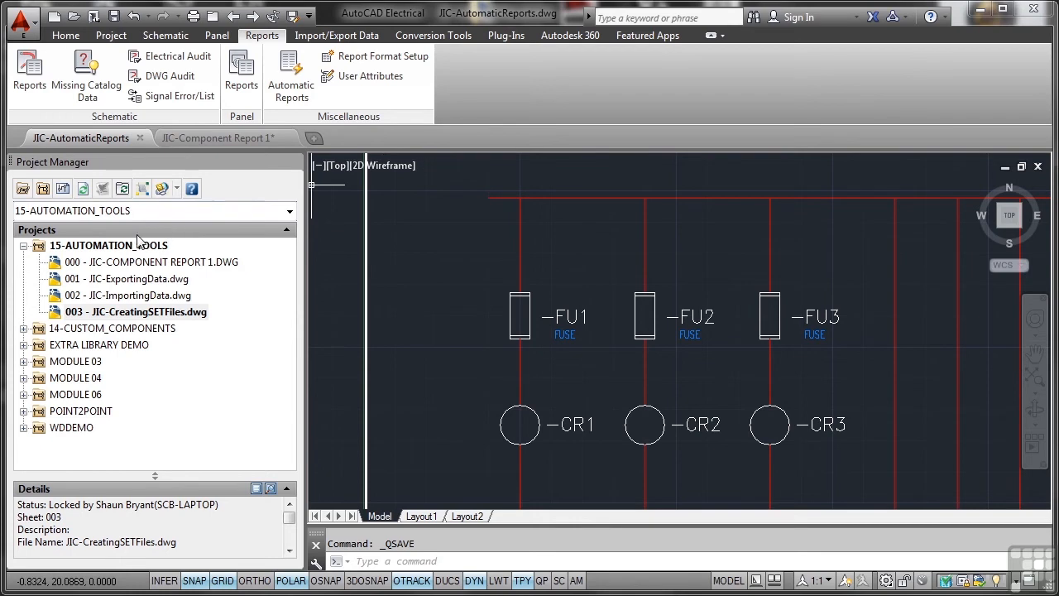
Add the active JIC-AutomaticReports drawing to the 15-AUTOMATION_TOOLS project with project defaults
{"action": "left_click", "coordinate": [110, 245]}
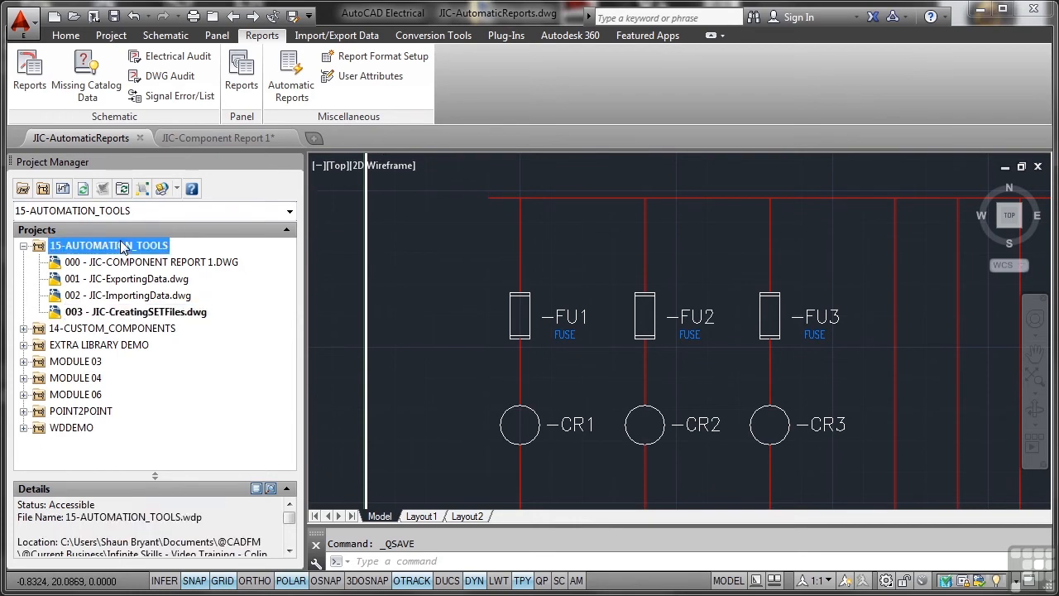
{"action": "right_click", "coordinate": [109, 245]}
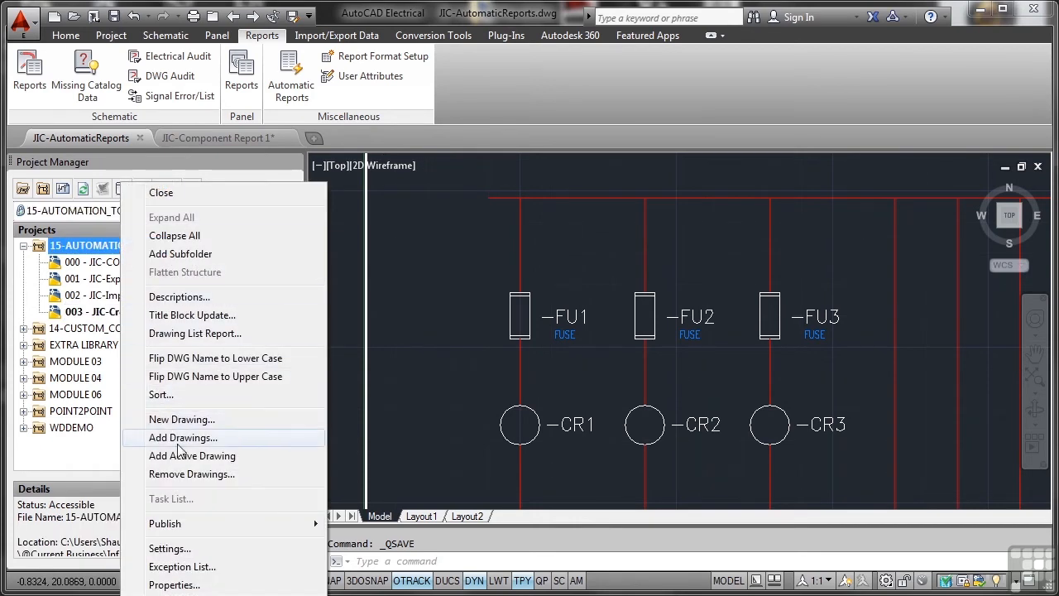
{"action": "left_click", "coordinate": [182, 436]}
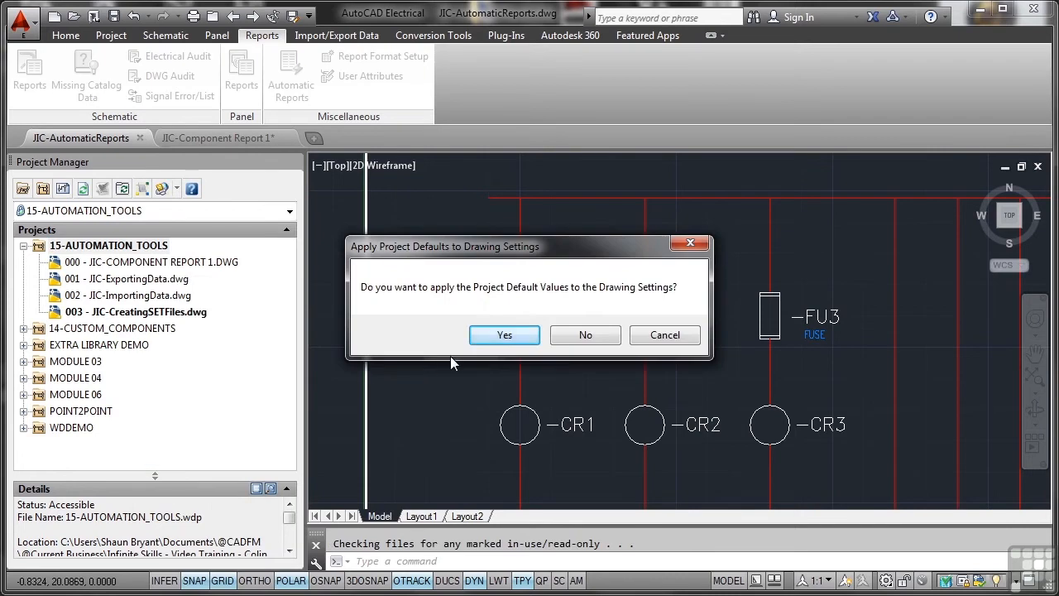
{"action": "left_click", "coordinate": [503, 334]}
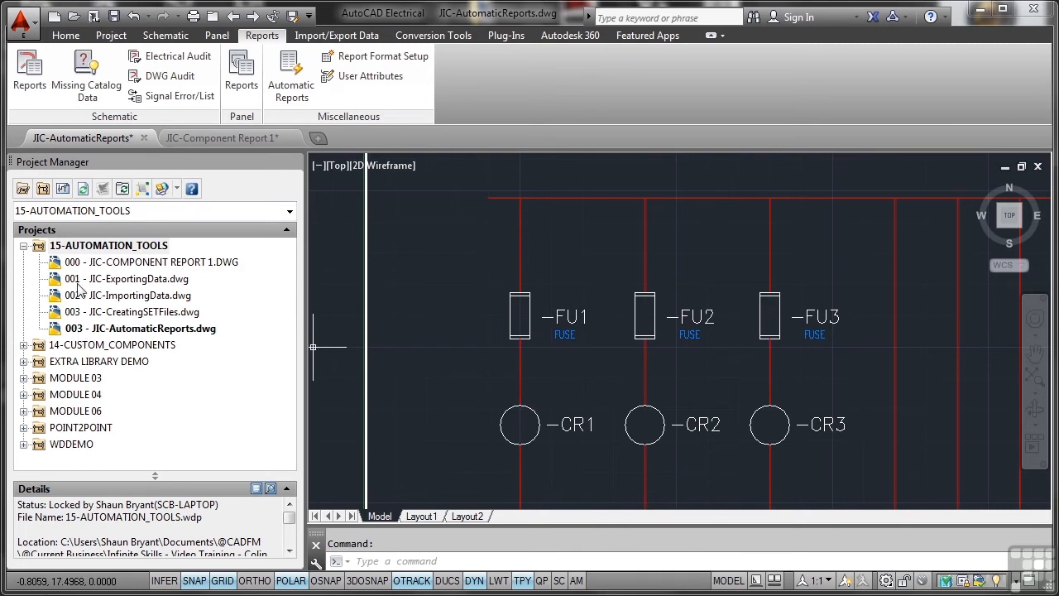
Change the drawing's sheet number from 003 to 004 in its Drawing Properties
{"action": "left_click", "coordinate": [141, 327]}
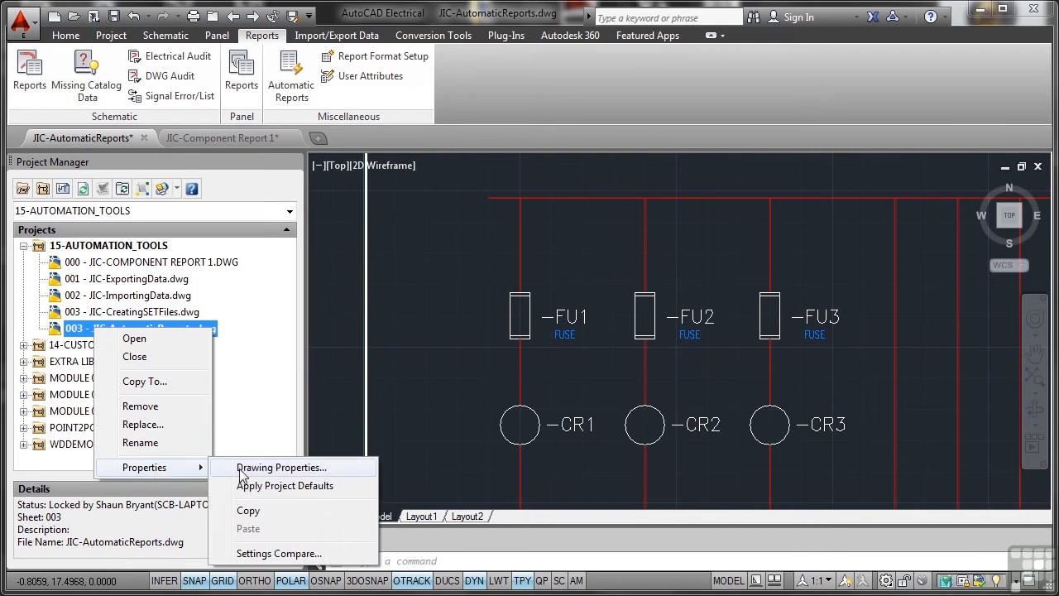
{"action": "left_click", "coordinate": [282, 467]}
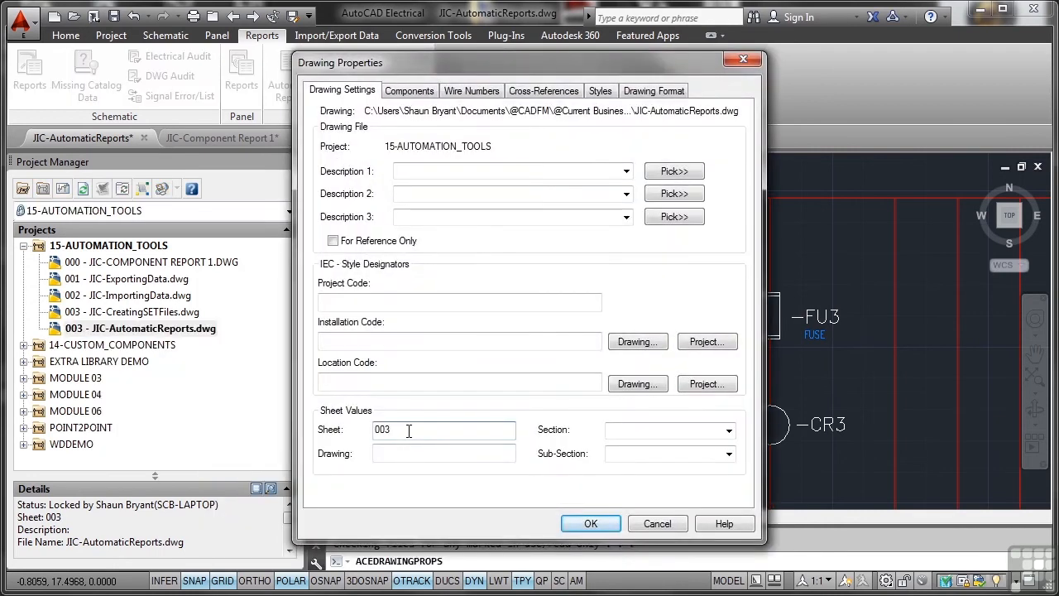
{"action": "left_click", "coordinate": [591, 523]}
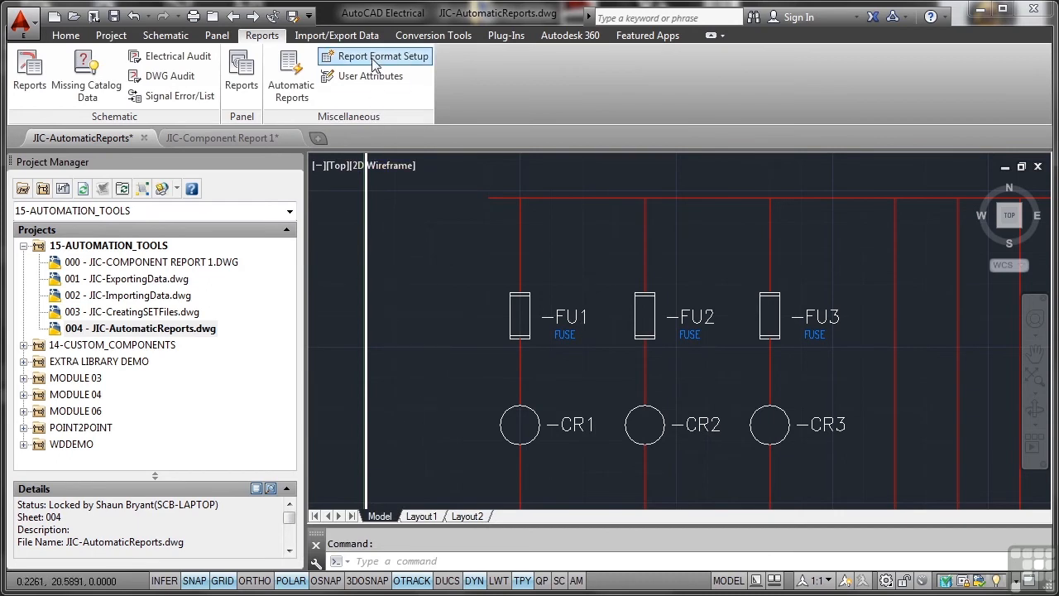
Start Report Format Setup for the Component schematic report and bring up Save Report to File
{"action": "left_click", "coordinate": [374, 56]}
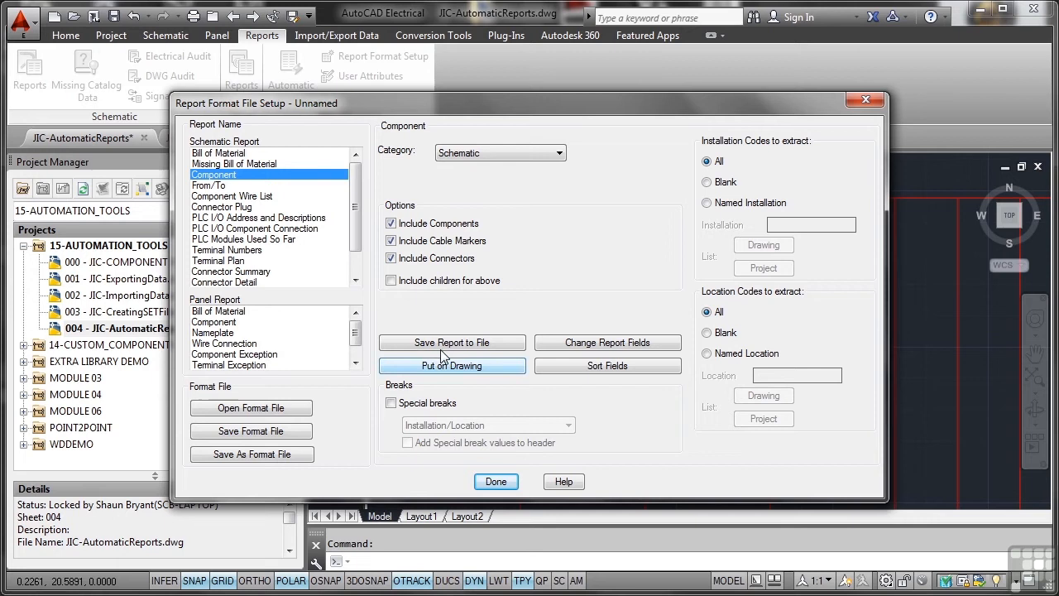
{"action": "left_click", "coordinate": [452, 341]}
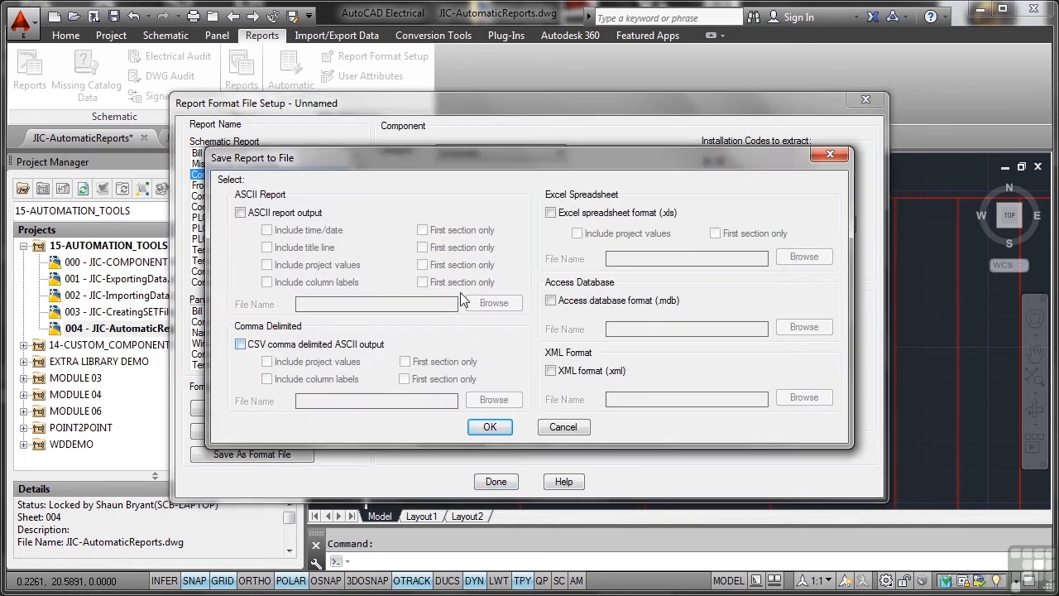
Choose Excel spreadsheet (.xls) output with project values included, First section only off
{"action": "left_click", "coordinate": [549, 212]}
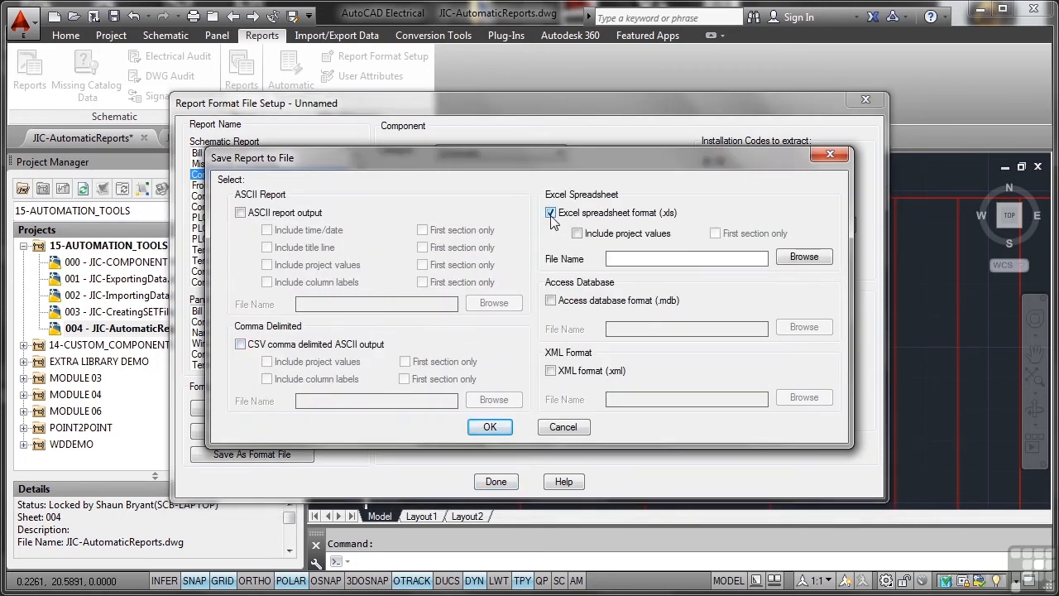
{"action": "left_click", "coordinate": [576, 232]}
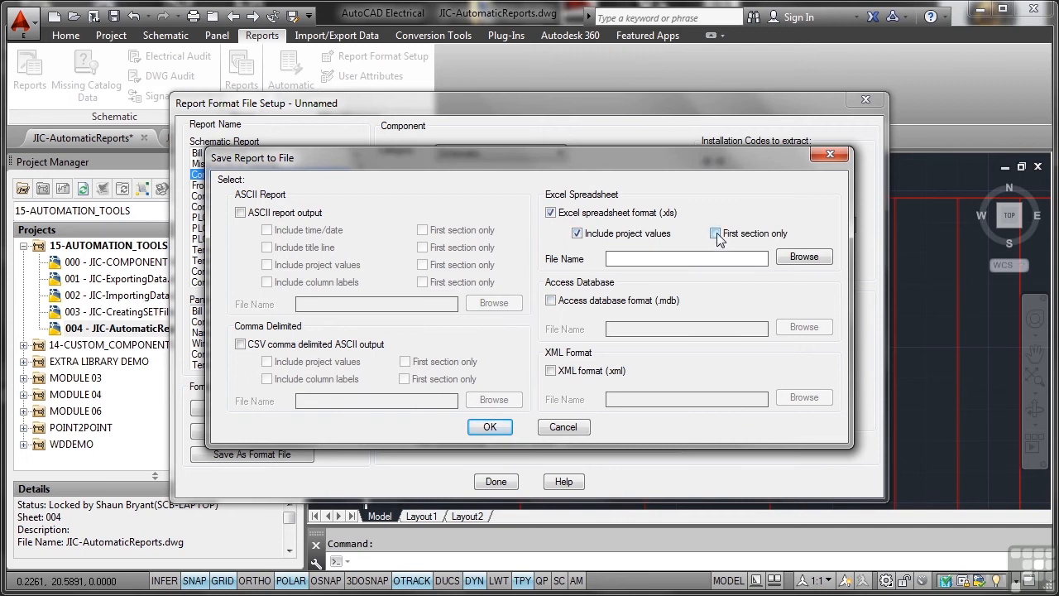
{"action": "left_click", "coordinate": [715, 233]}
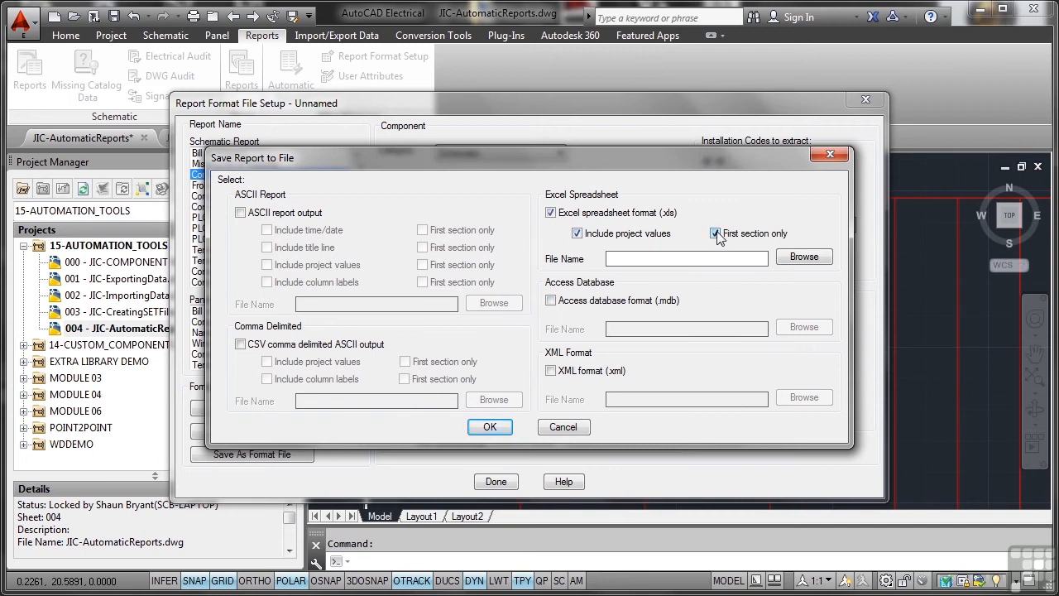
{"action": "left_click", "coordinate": [714, 233]}
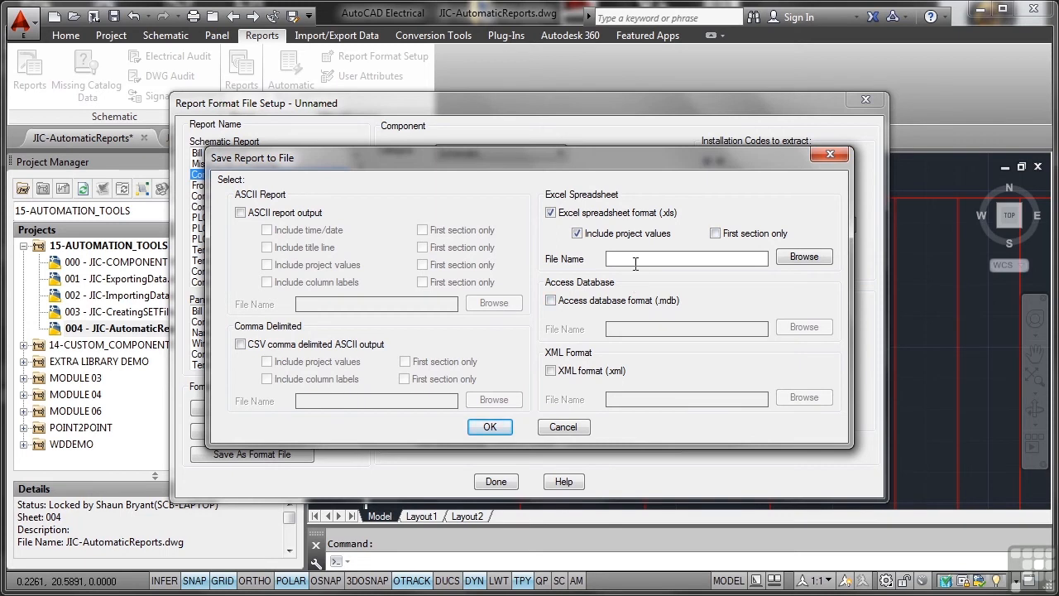
Name the output file Component Report AUTOMATE and go to choose its location
{"action": "type", "text": "Comp"}
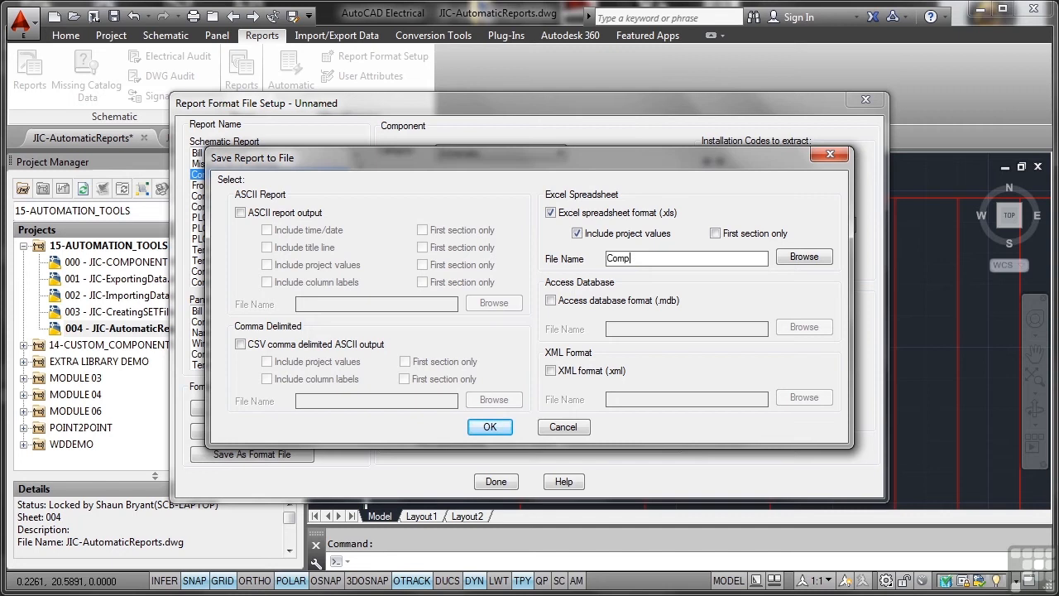
{"action": "type", "text": "Component Report A"}
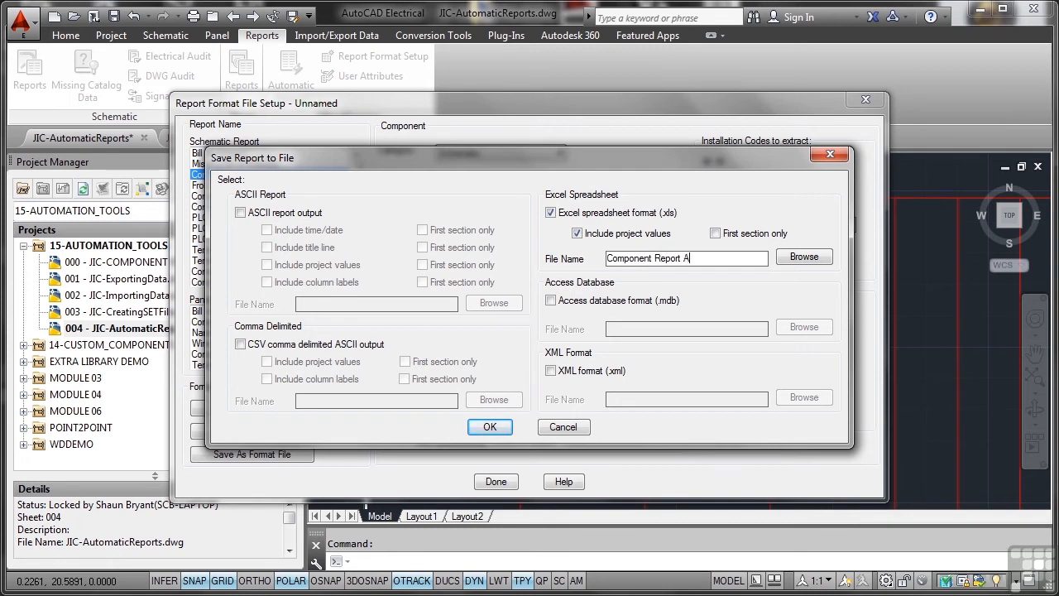
{"action": "type", "text": "UTOMATE"}
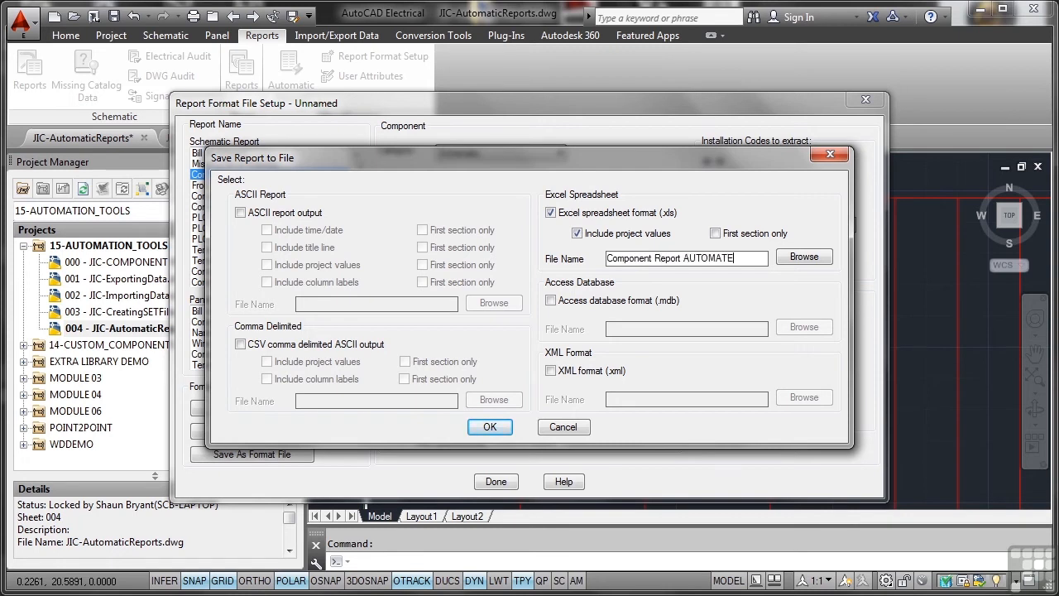
{"action": "left_click", "coordinate": [804, 257]}
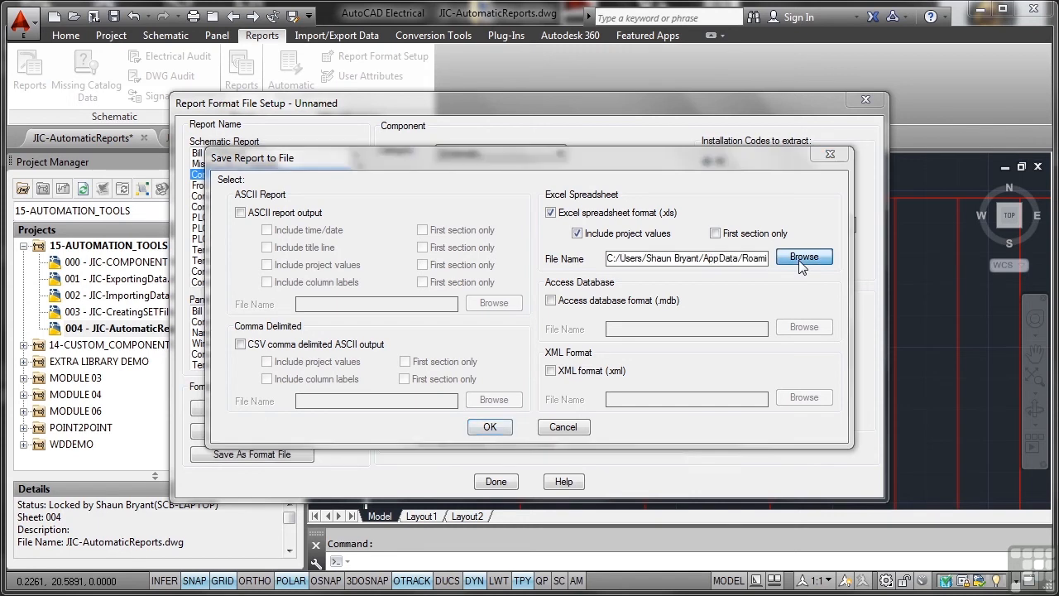
Save the report destination as Component Report AUTOMATE.xls on the Desktop
{"action": "left_click", "coordinate": [804, 256]}
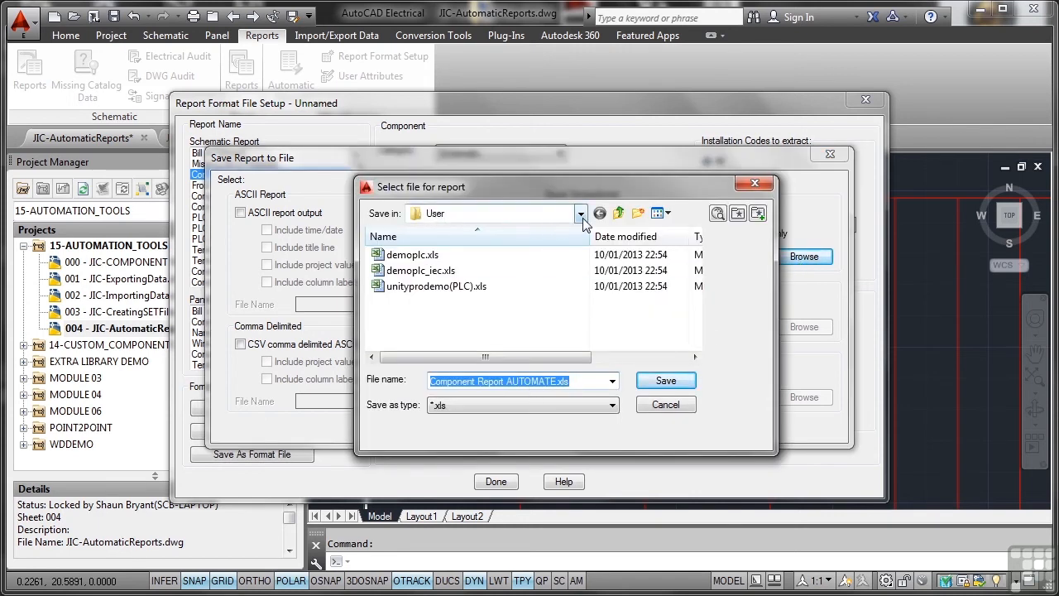
{"action": "left_click", "coordinate": [579, 212]}
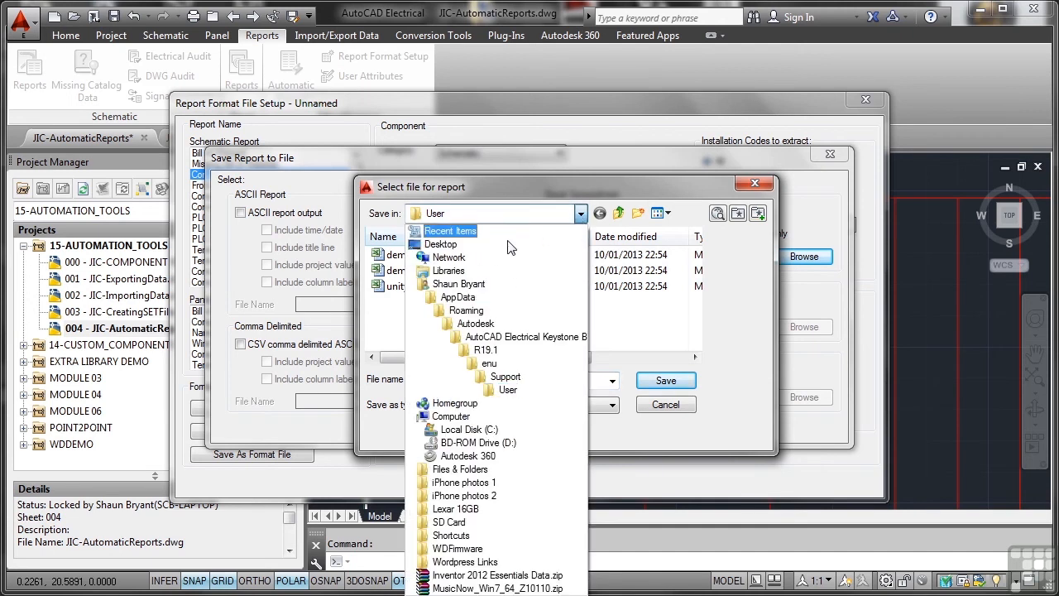
{"action": "left_click", "coordinate": [440, 245]}
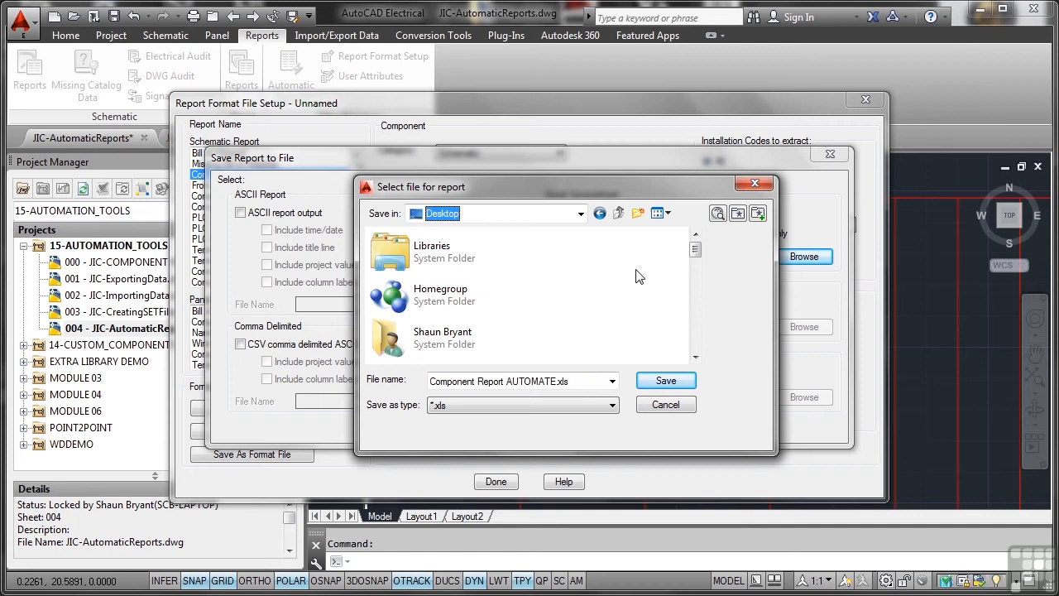
{"action": "left_click", "coordinate": [665, 379]}
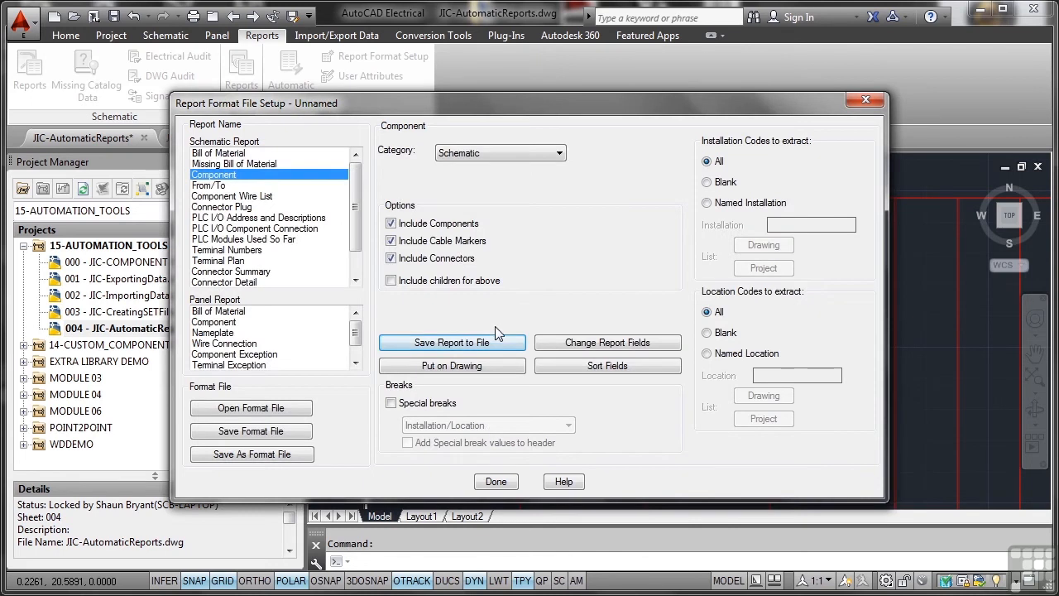
{"action": "mouse_move", "coordinate": [452, 365]}
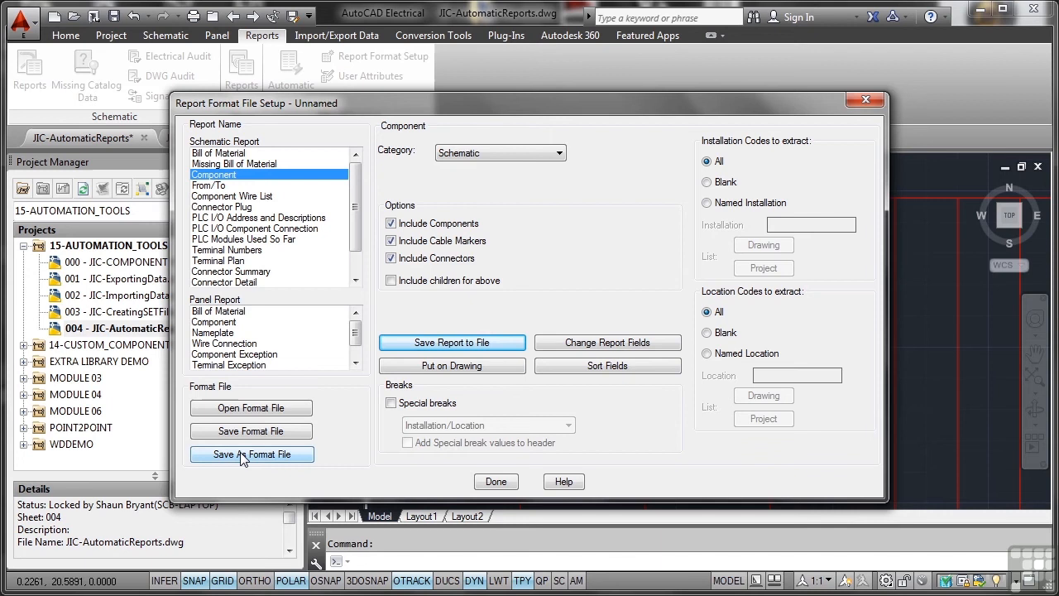
Save the report settings as format file compreportXLS.set in the User folder
{"action": "left_click", "coordinate": [252, 454]}
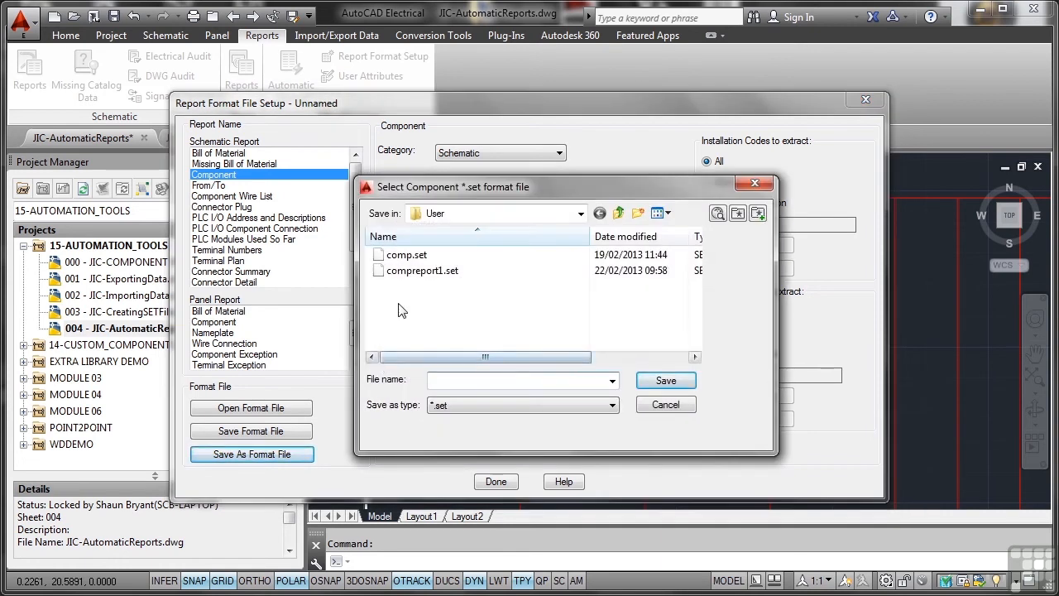
{"action": "left_click", "coordinate": [421, 272]}
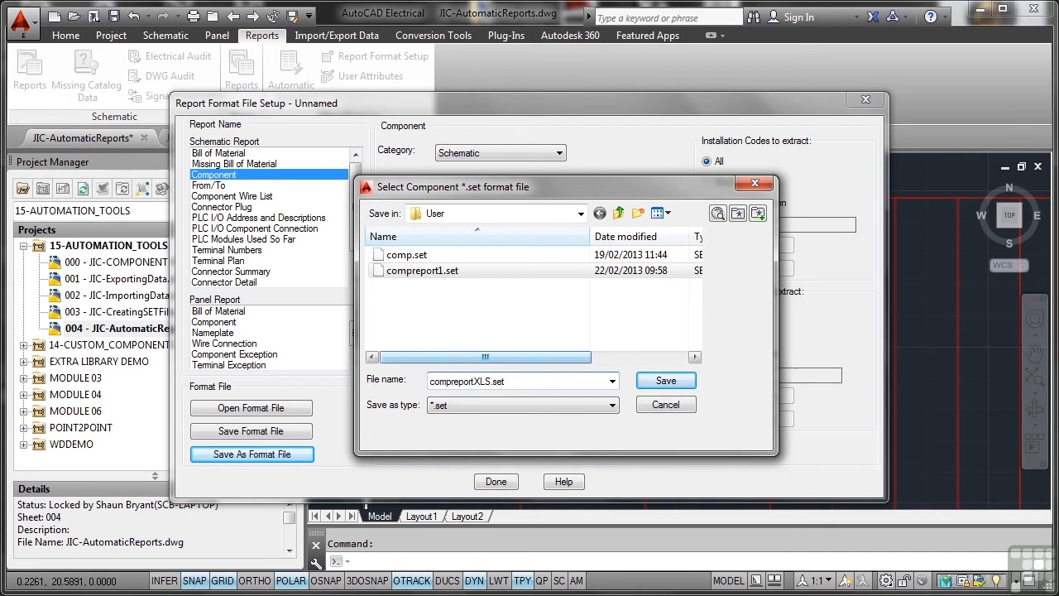
{"action": "left_click", "coordinate": [666, 379]}
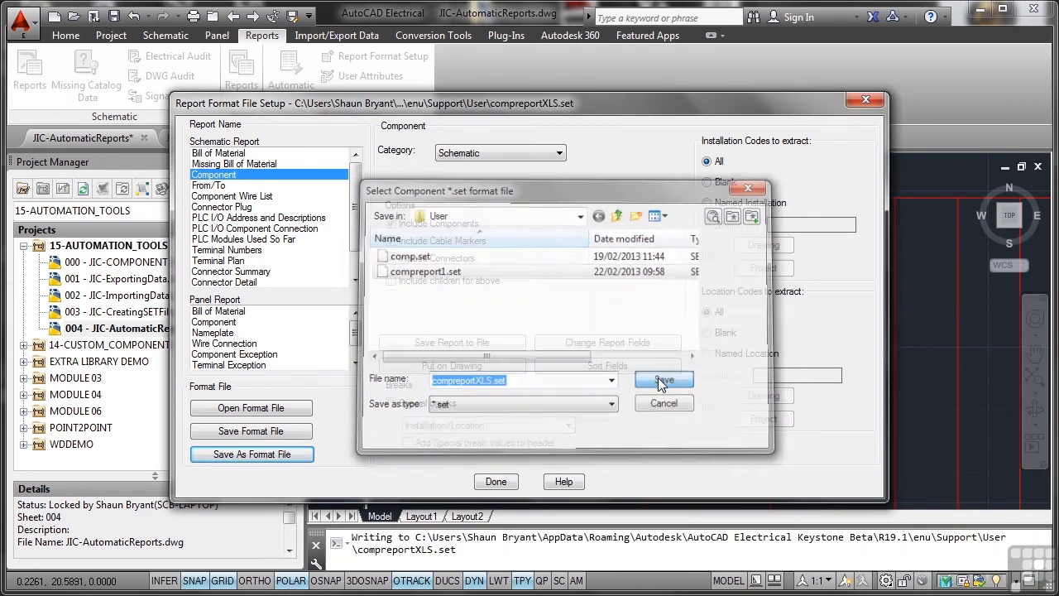
{"action": "left_click", "coordinate": [662, 379]}
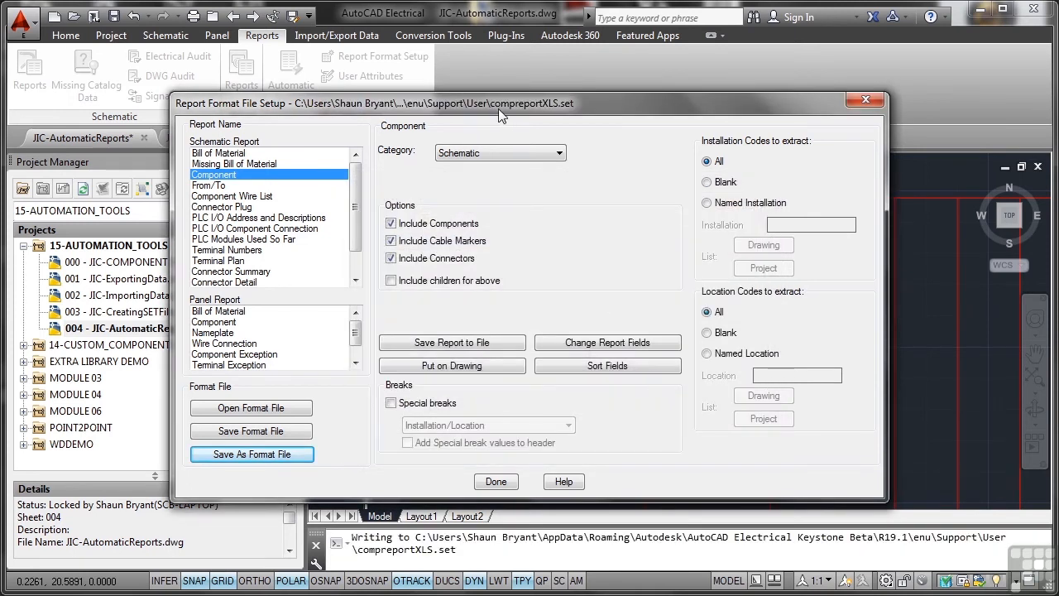
{"action": "mouse_move", "coordinate": [572, 268]}
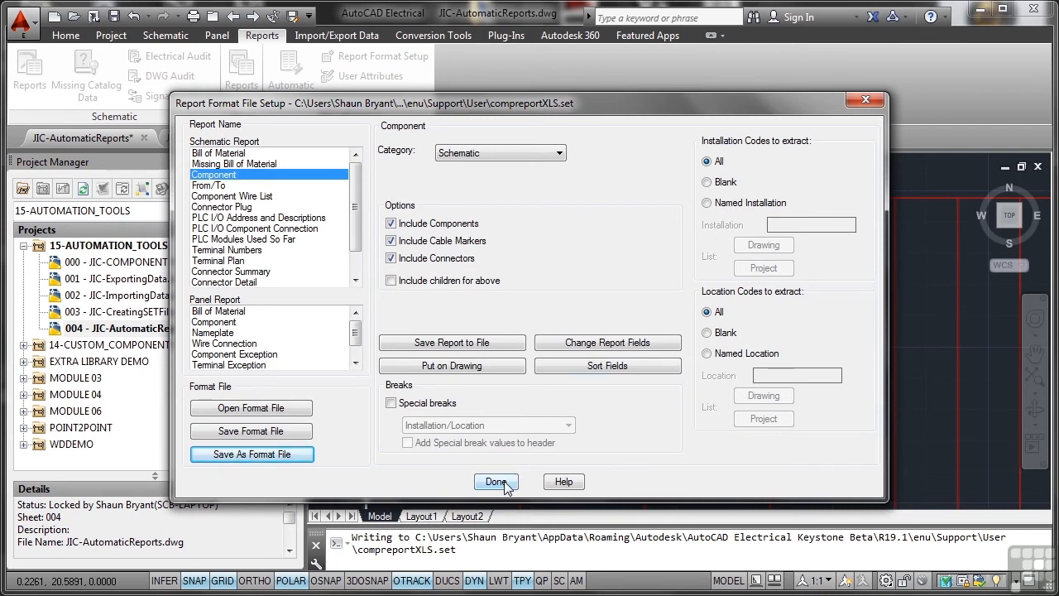
Add the Component report with compreportxls.set to Automatic Reports and run it
{"action": "left_click", "coordinate": [496, 482]}
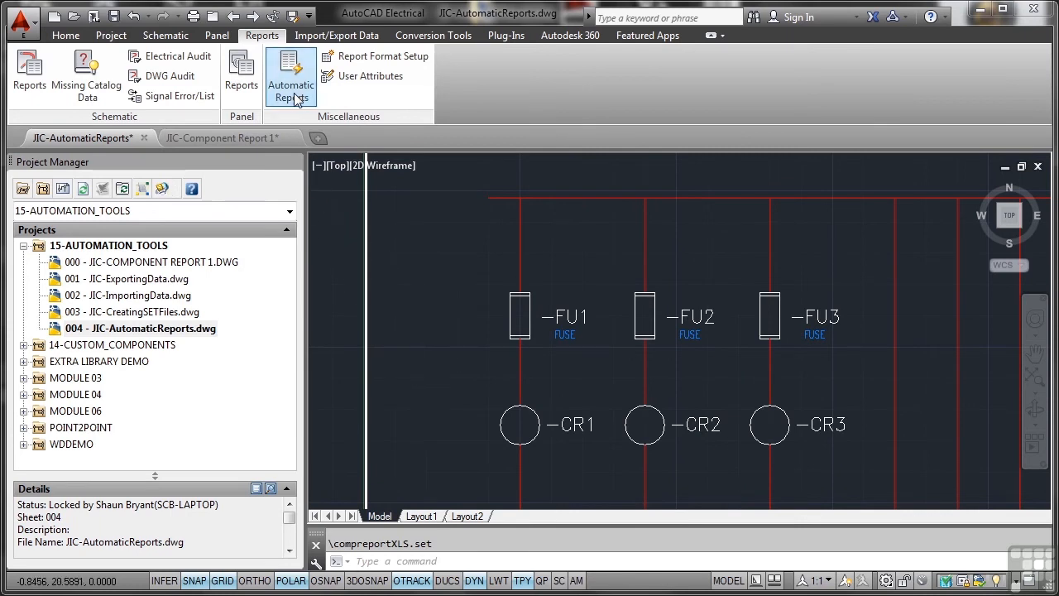
{"action": "left_click", "coordinate": [291, 75]}
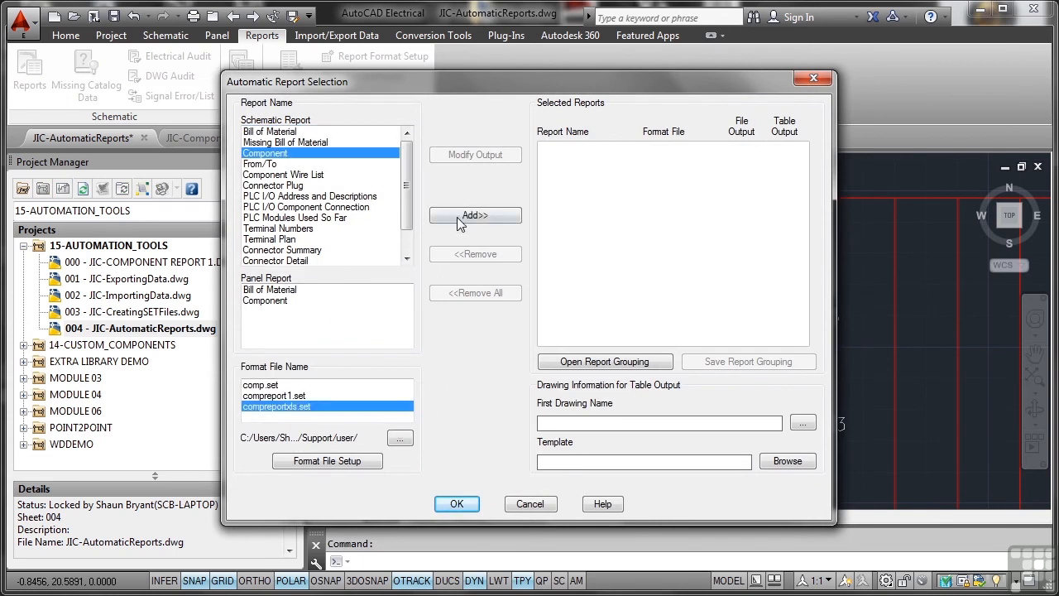
{"action": "left_click", "coordinate": [474, 215]}
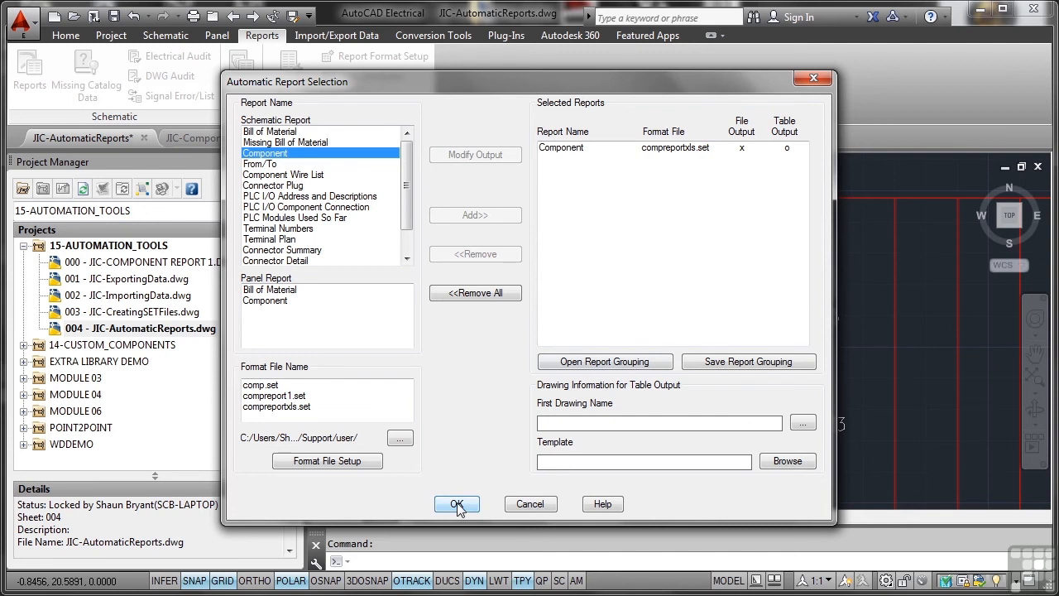
{"action": "left_click", "coordinate": [456, 503]}
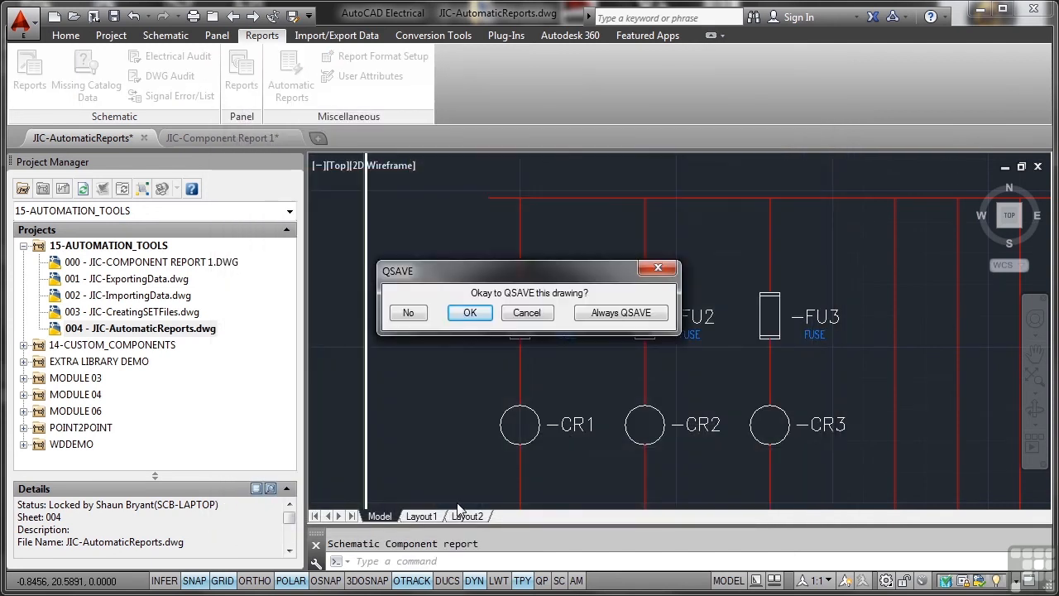
Confirm the QSAVE prompt so the report generates and opens in Excel
{"action": "left_click", "coordinate": [470, 311]}
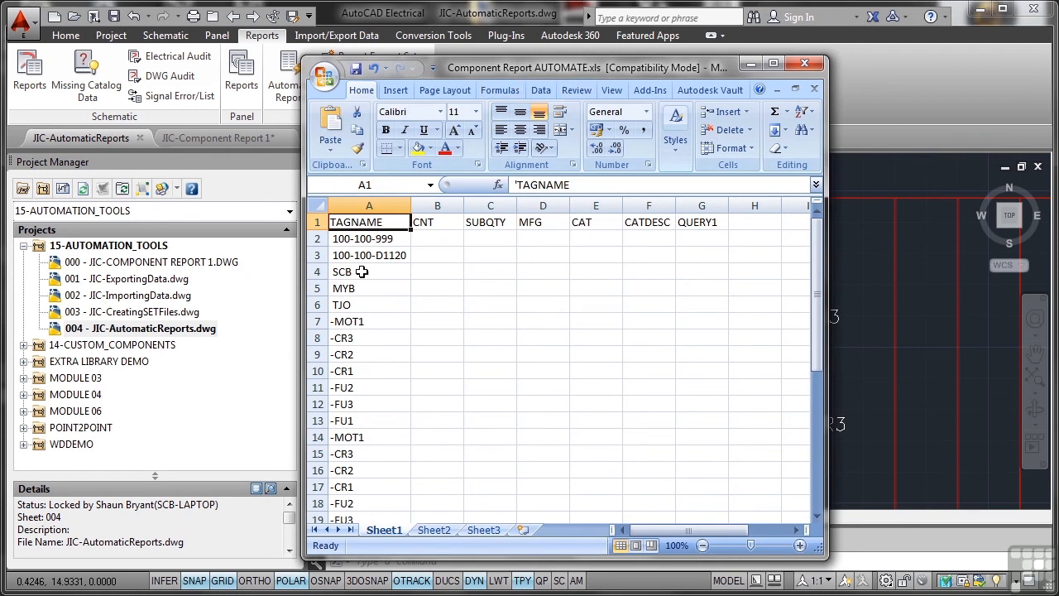
{"action": "mouse_move", "coordinate": [357, 296]}
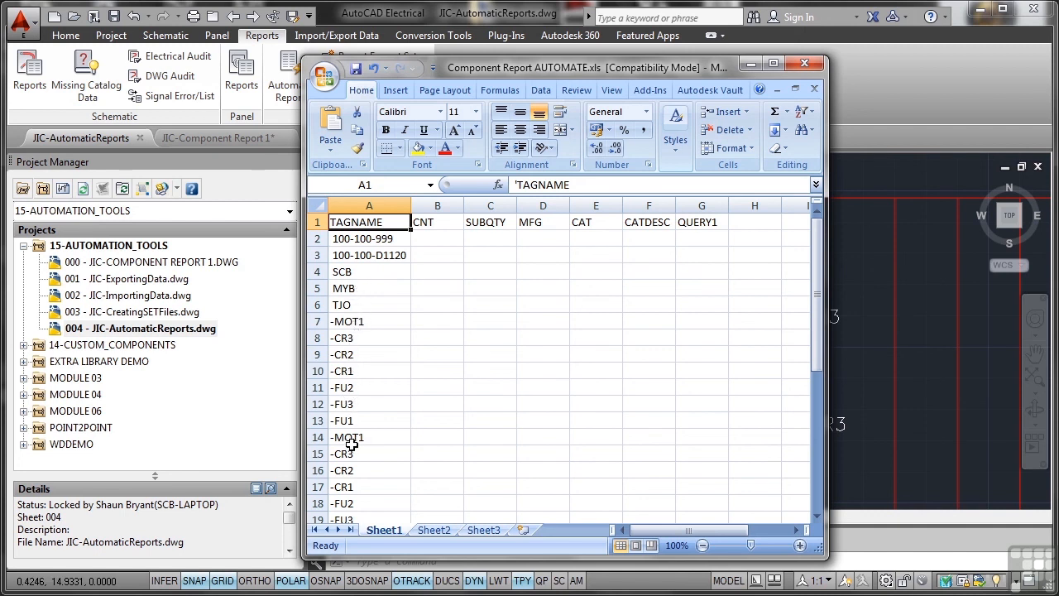
{"action": "mouse_move", "coordinate": [397, 383]}
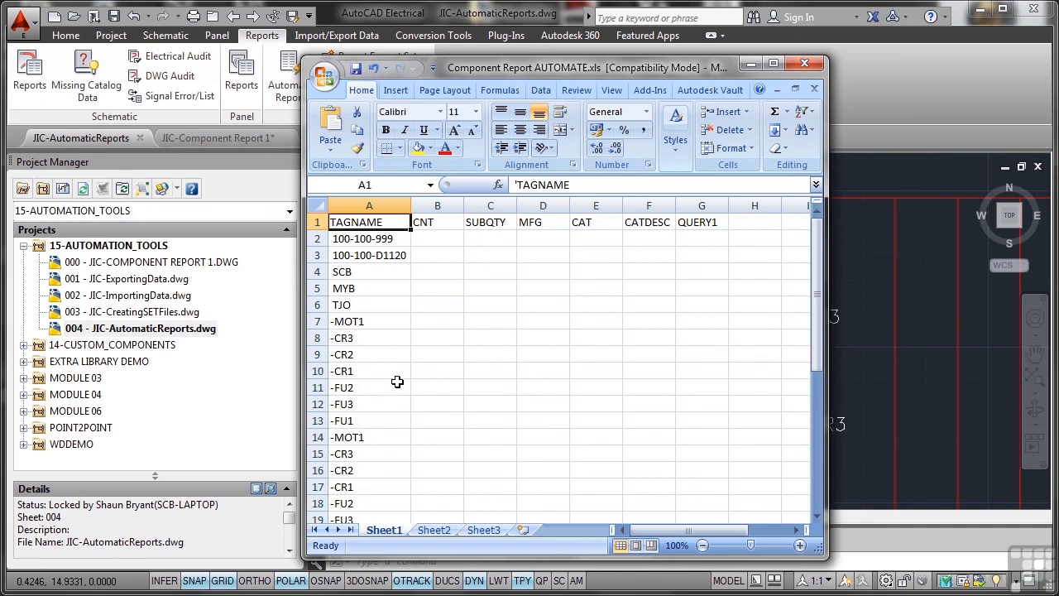